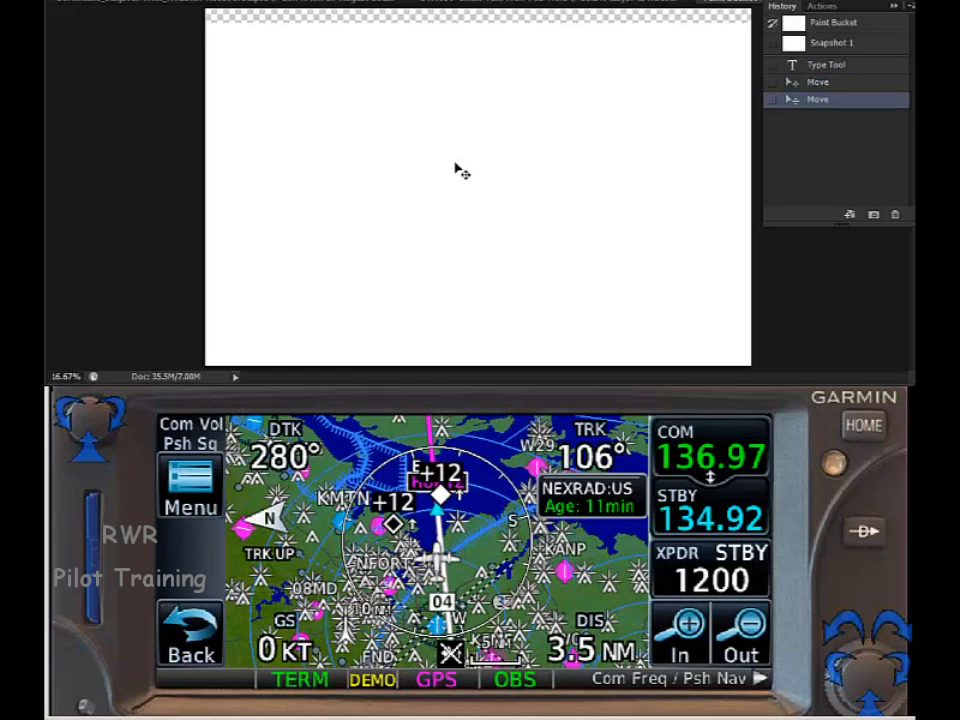
mouse_move(528, 136)
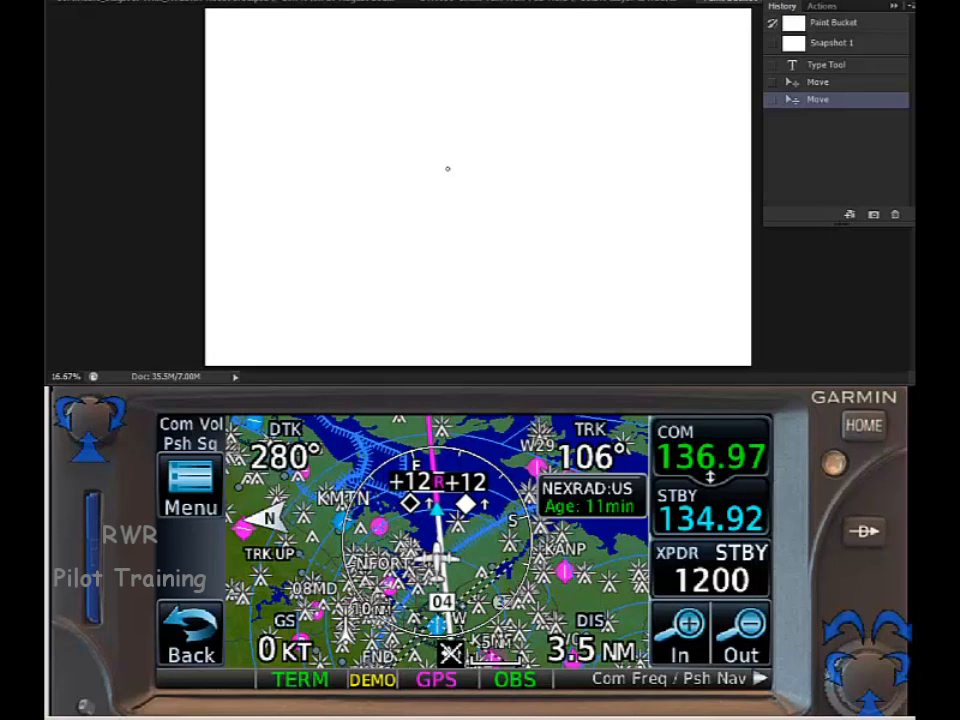
Brush an N with arrow at top-left and a small fix triangle near the centre.
drag(470, 160, 470, 204)
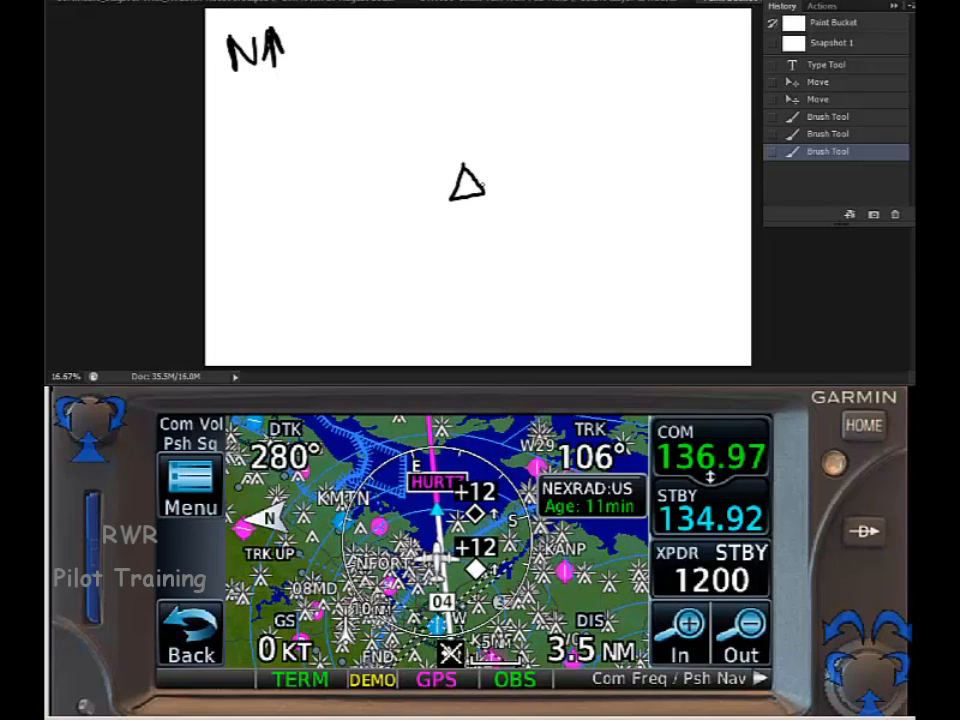
Brush a long horizontal inbound line from the right arrowing into the triangle.
drag(486, 184, 550, 184)
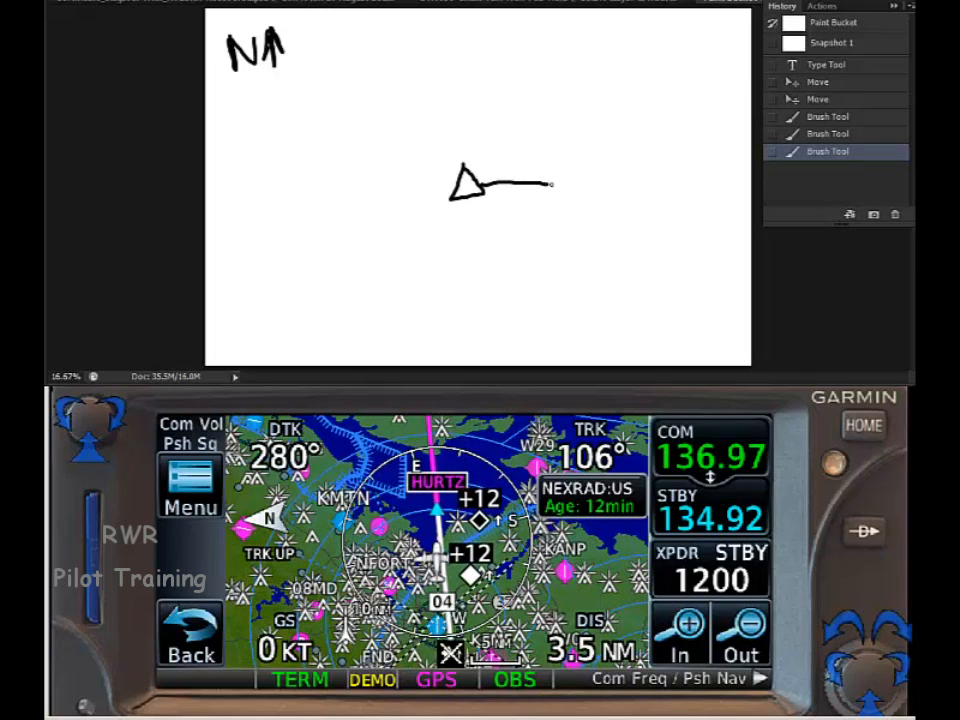
drag(552, 182, 684, 178)
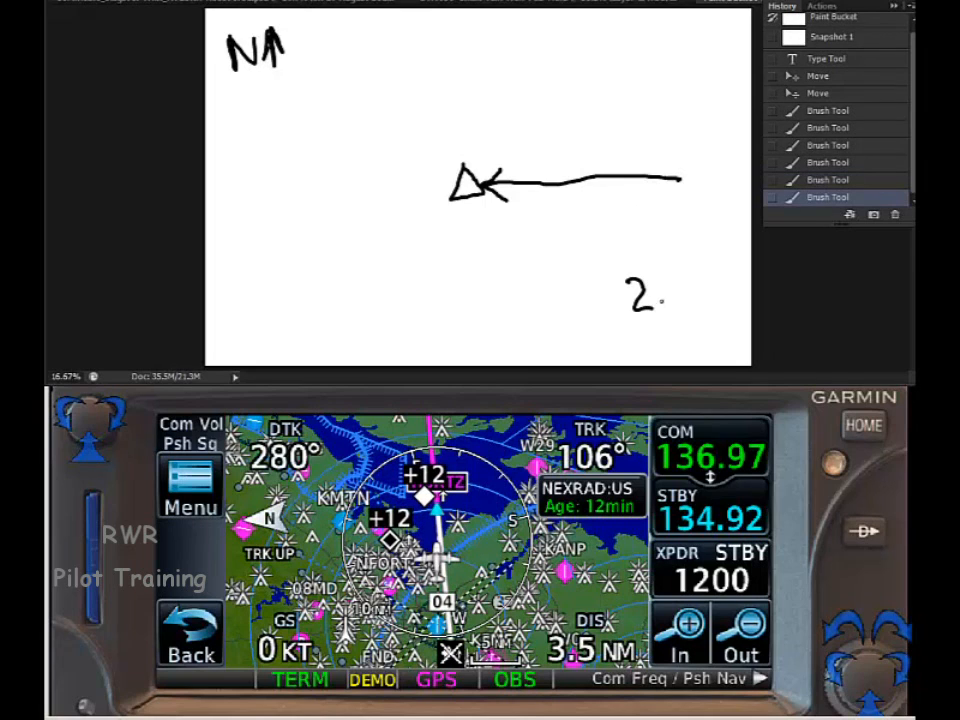
Close the racetrack with the fix turn and outbound leg, noting +10, 3 and 280°.
text(80°)
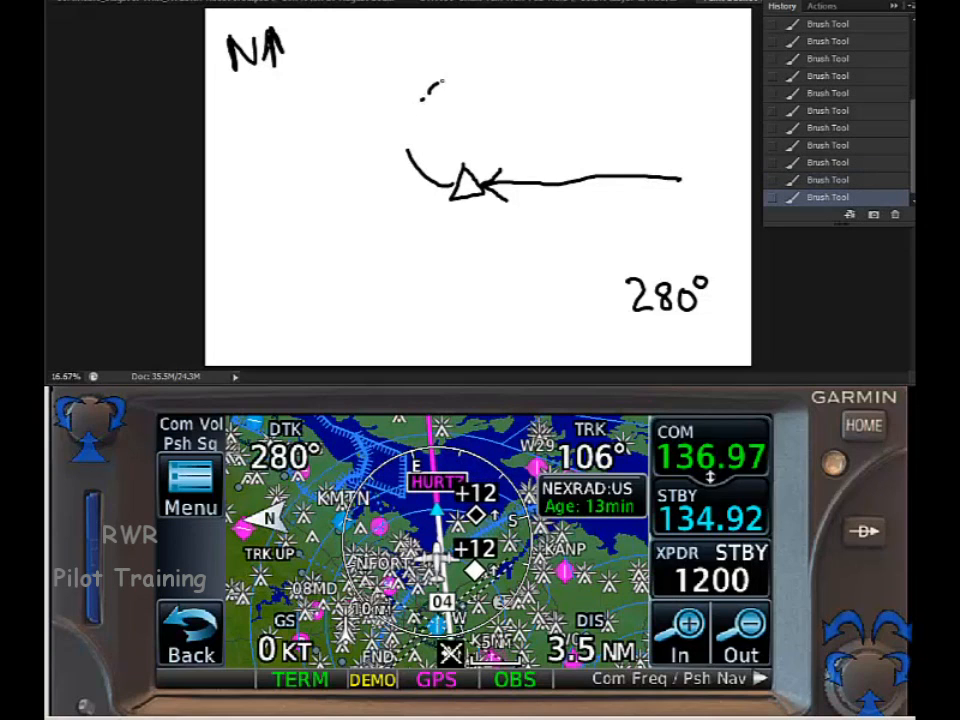
drag(420, 100, 560, 76)
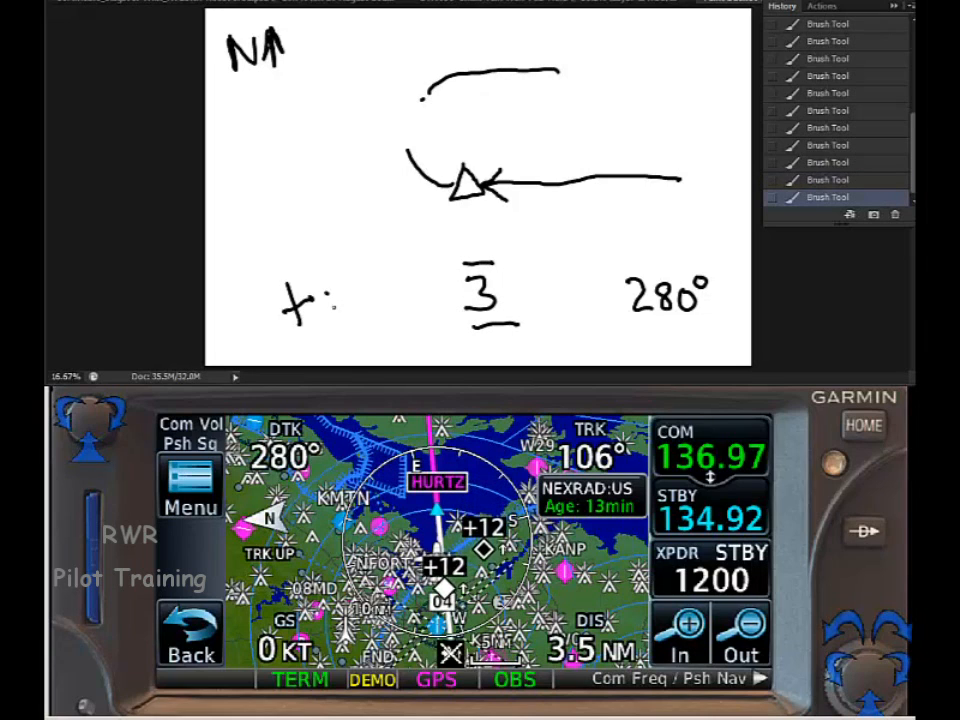
text(10)
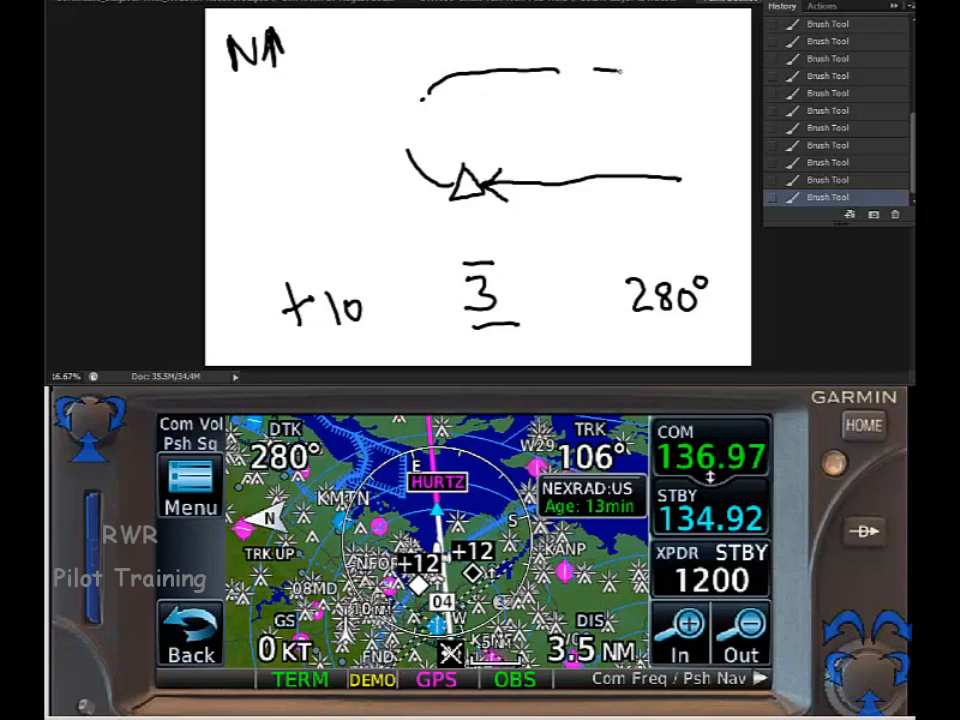
drag(600, 68, 716, 114)
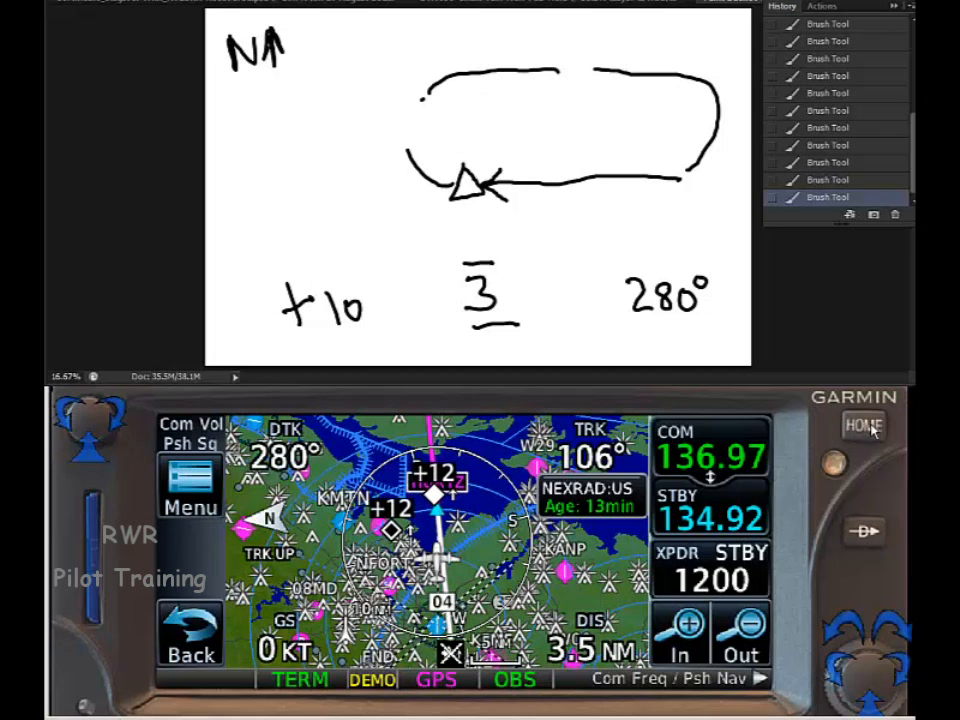
From Home, activate the HURTZ leg in the flight plan (DTK 106°) and return Home.
click(862, 424)
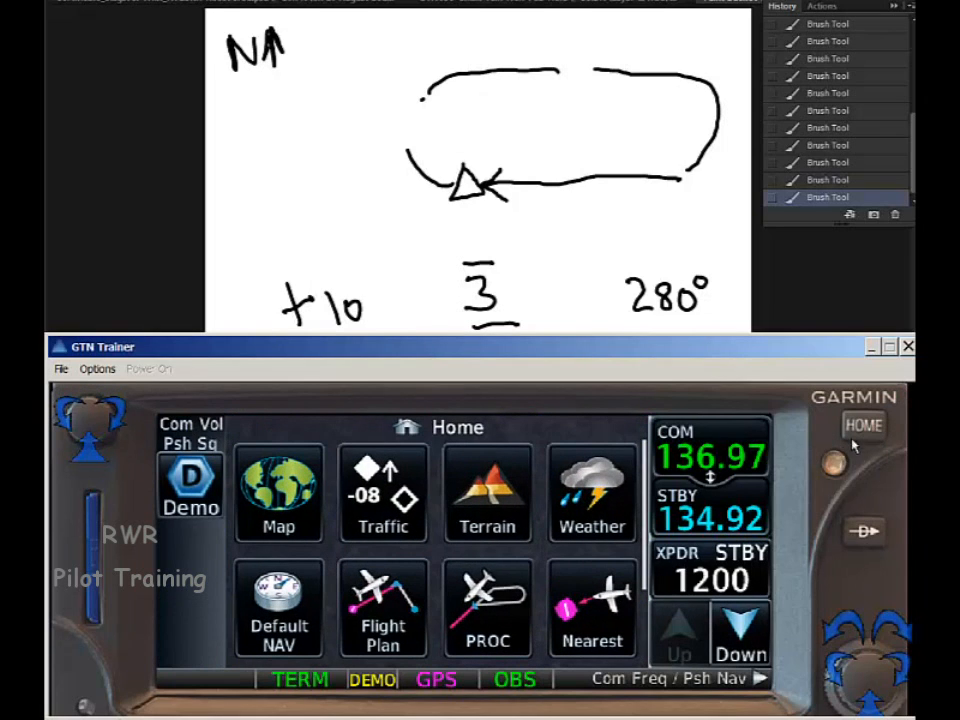
mouse_move(458, 616)
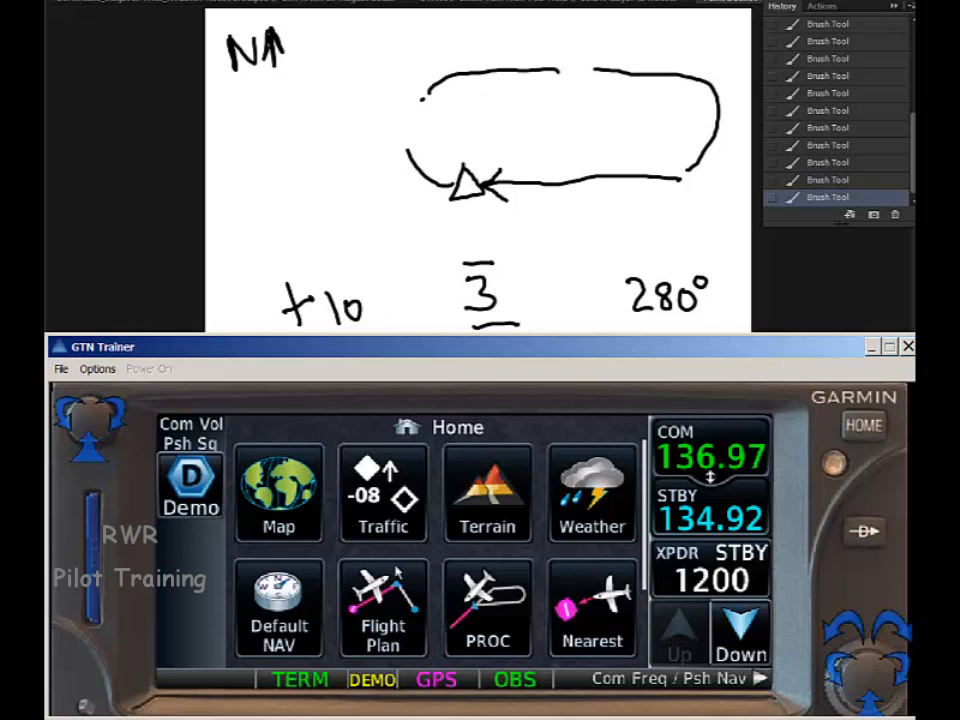
click(384, 610)
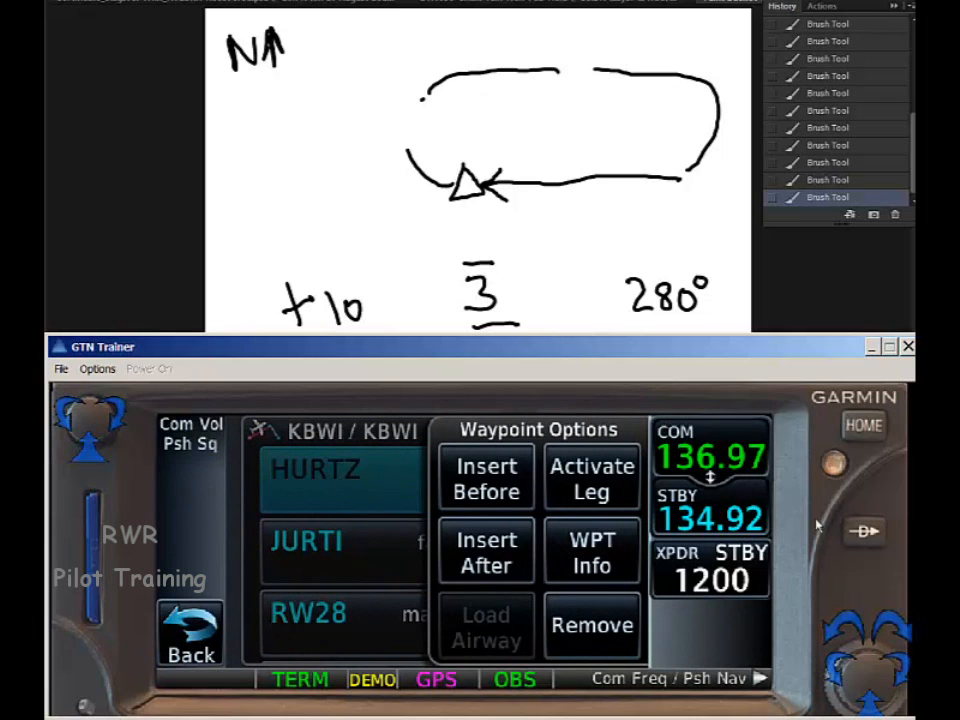
click(592, 552)
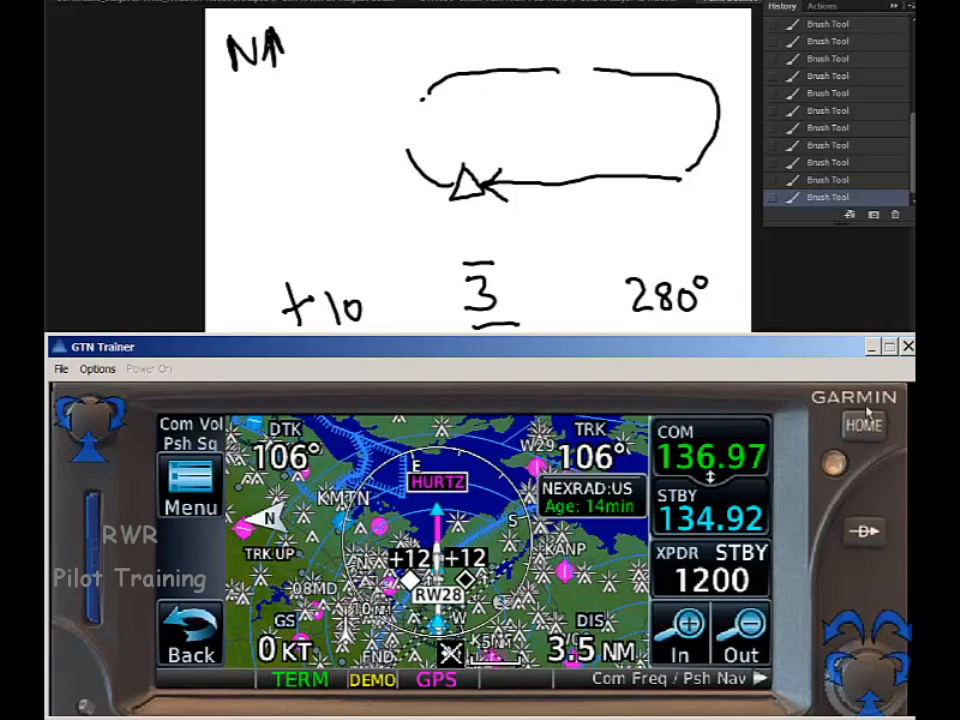
click(862, 424)
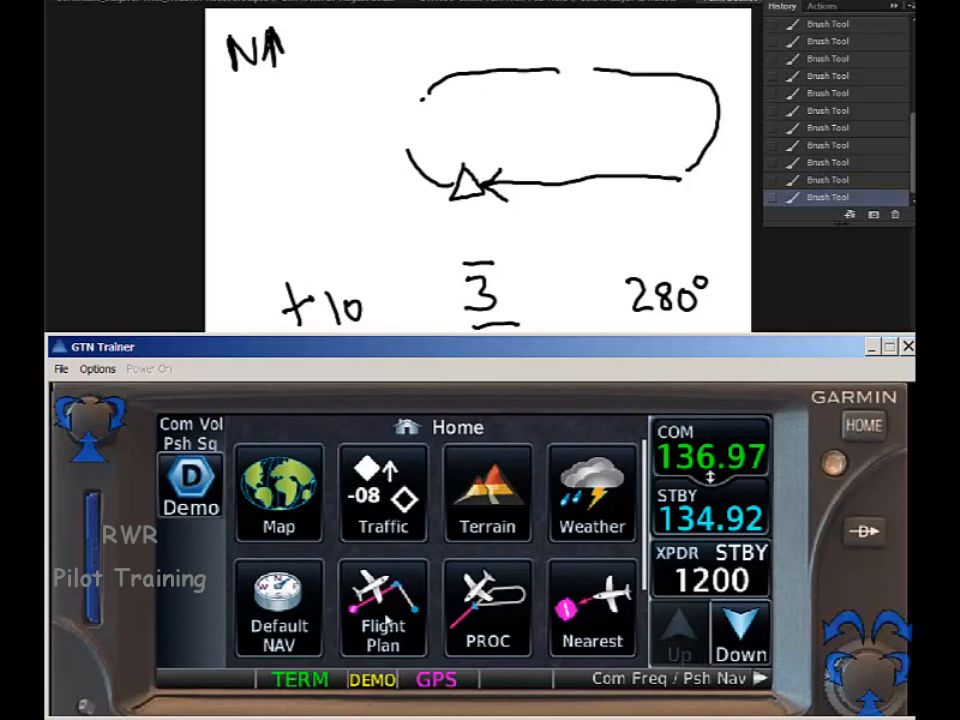
From the flight plan's HURTZ waypoint options, start a Direct-To HURTZ (106°, 3.5 NM).
click(488, 610)
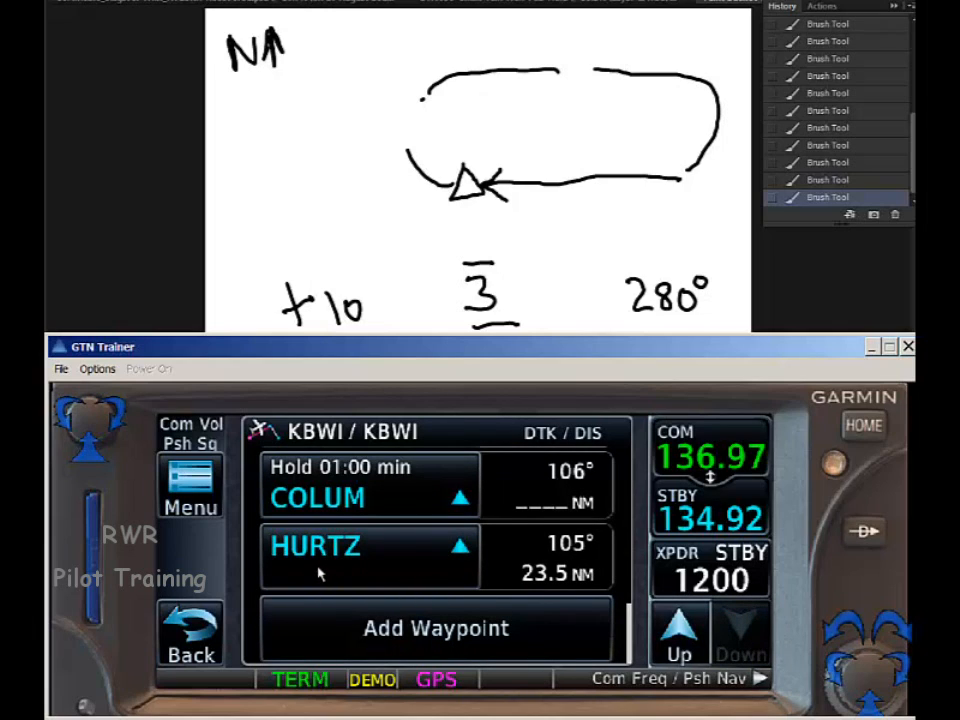
mouse_move(310, 568)
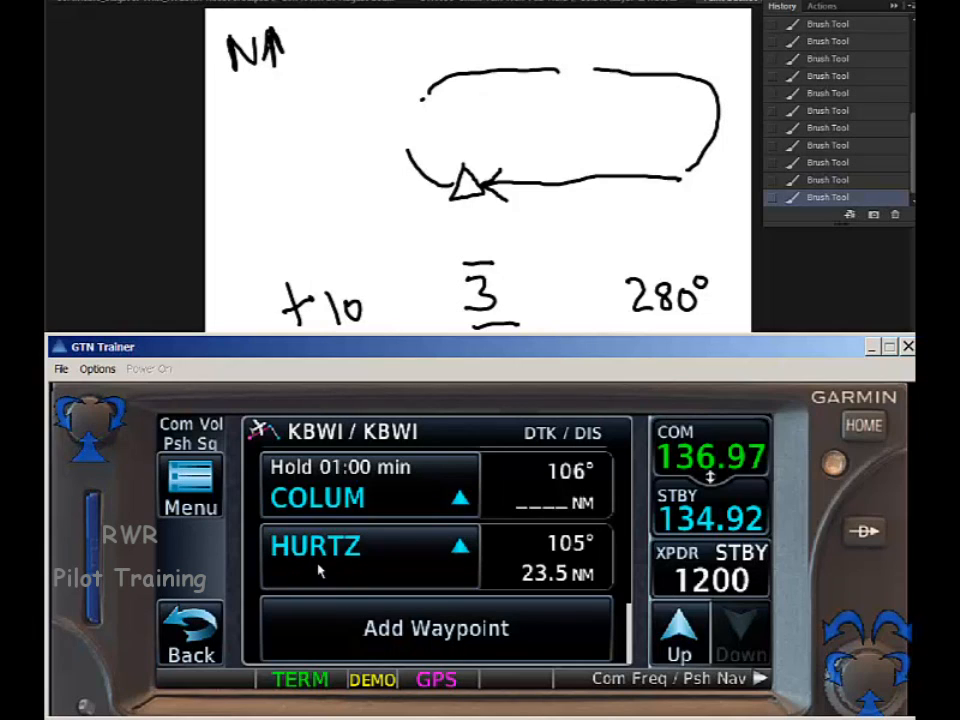
click(320, 550)
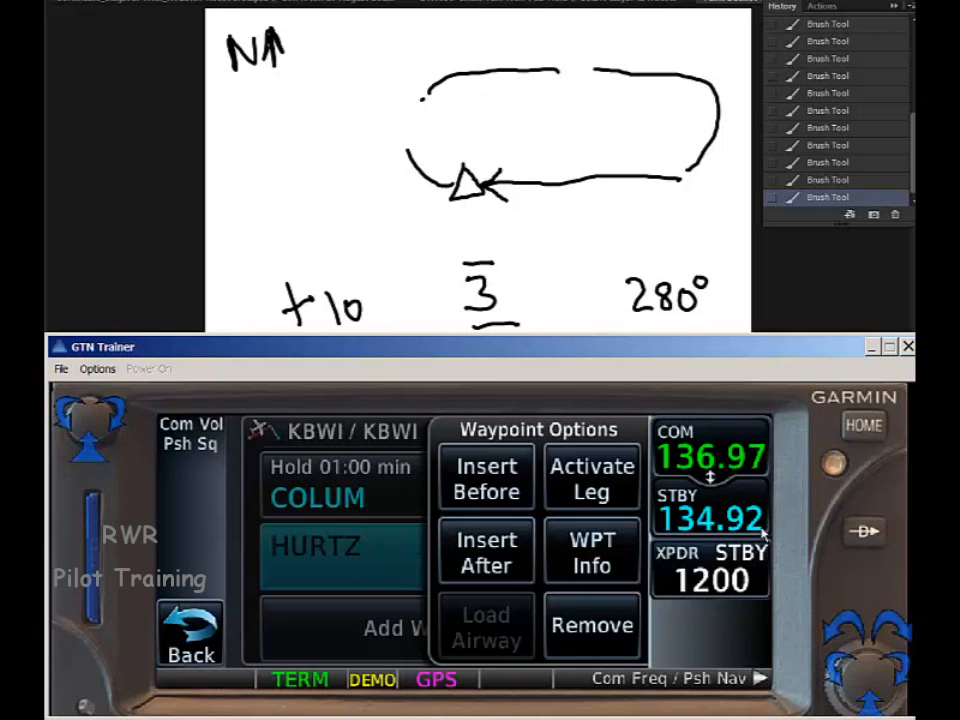
click(592, 550)
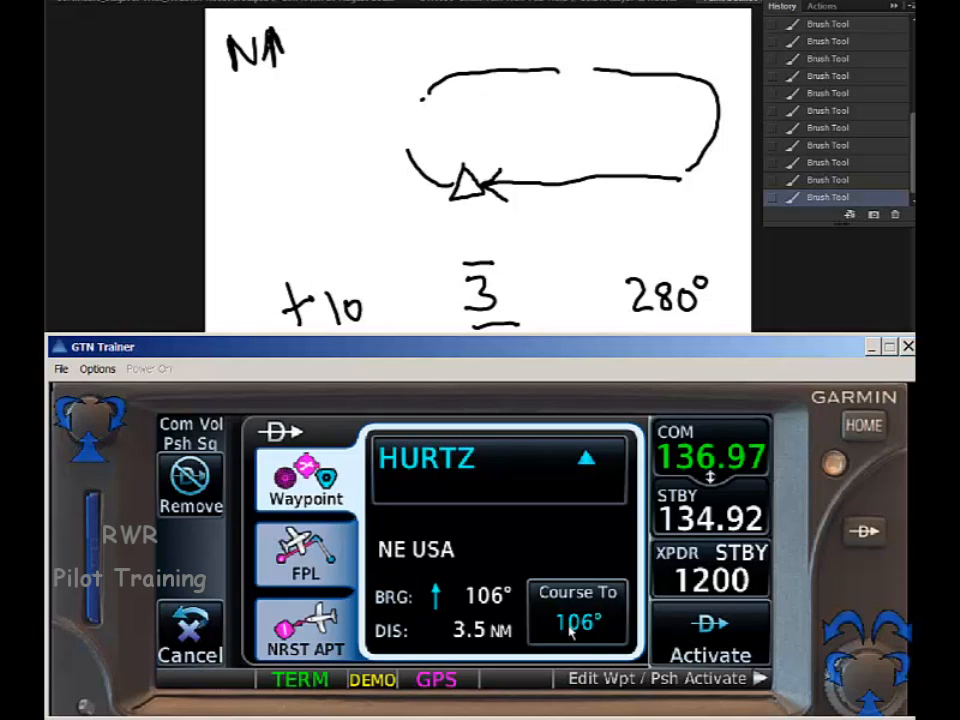
mouse_move(612, 516)
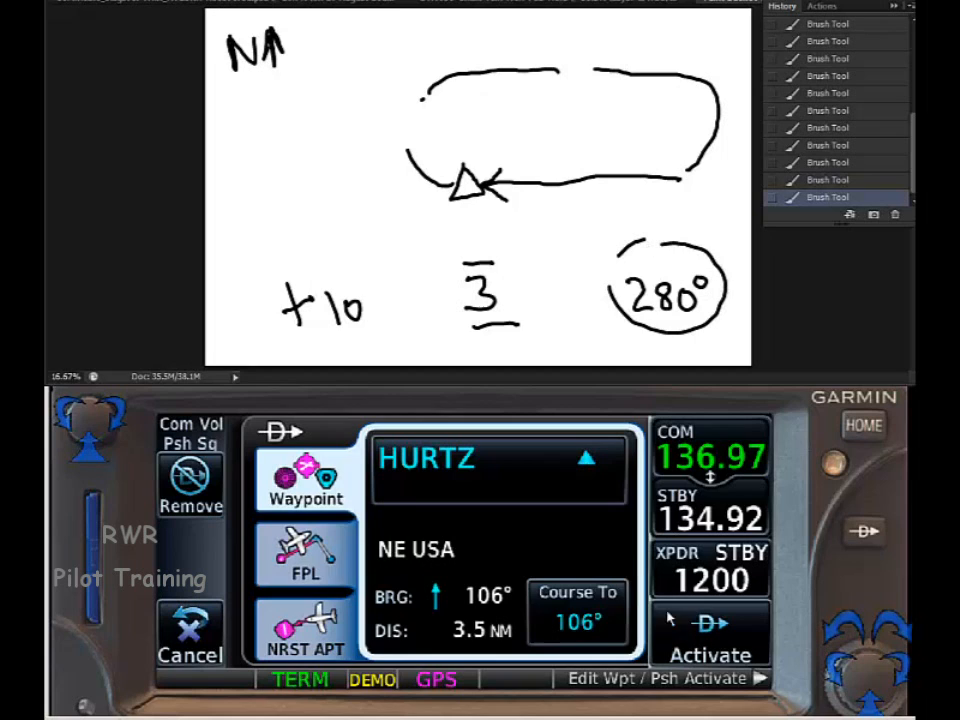
Set Course To 280° on the Direct-To page and activate it toward HURTZ.
click(578, 618)
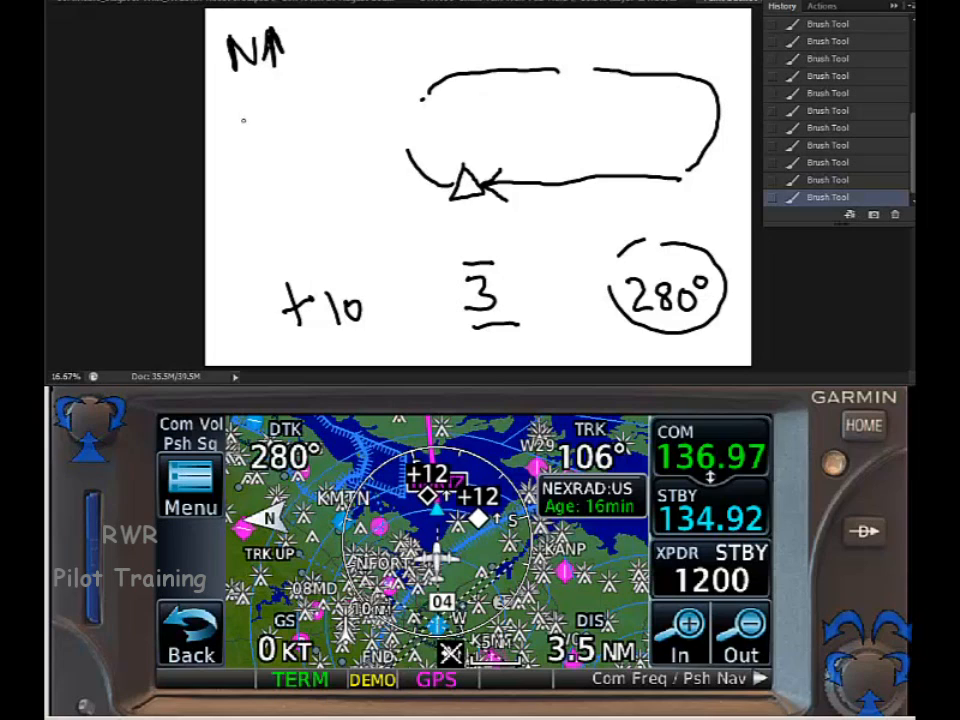
Handwrite CTF, Turn o/B and S. on the left under the north marker.
drag(240, 114, 270, 136)
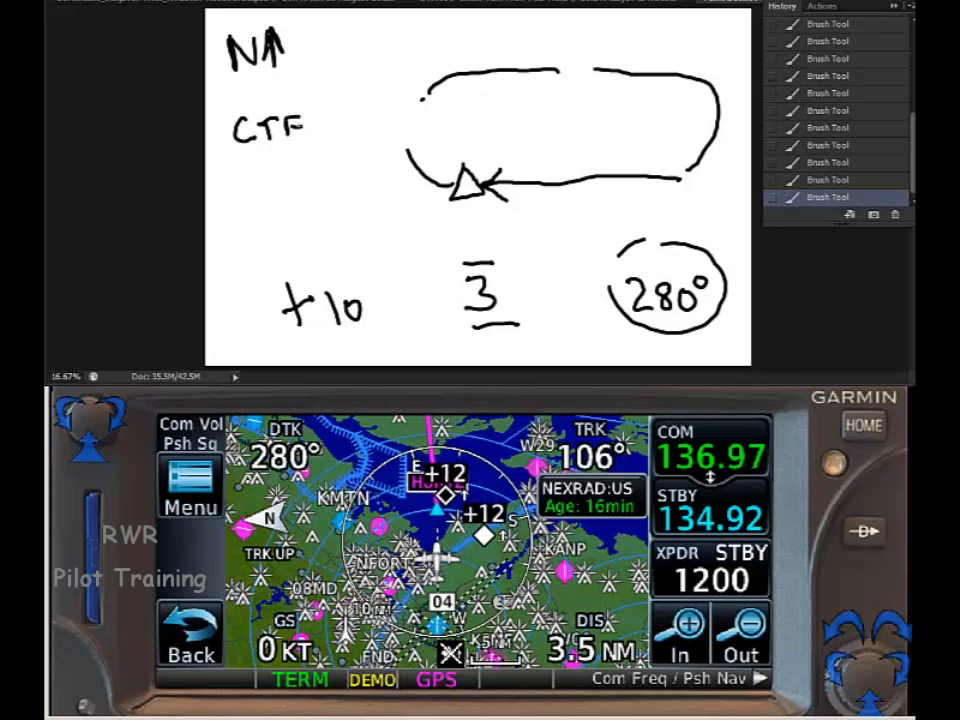
text(T)
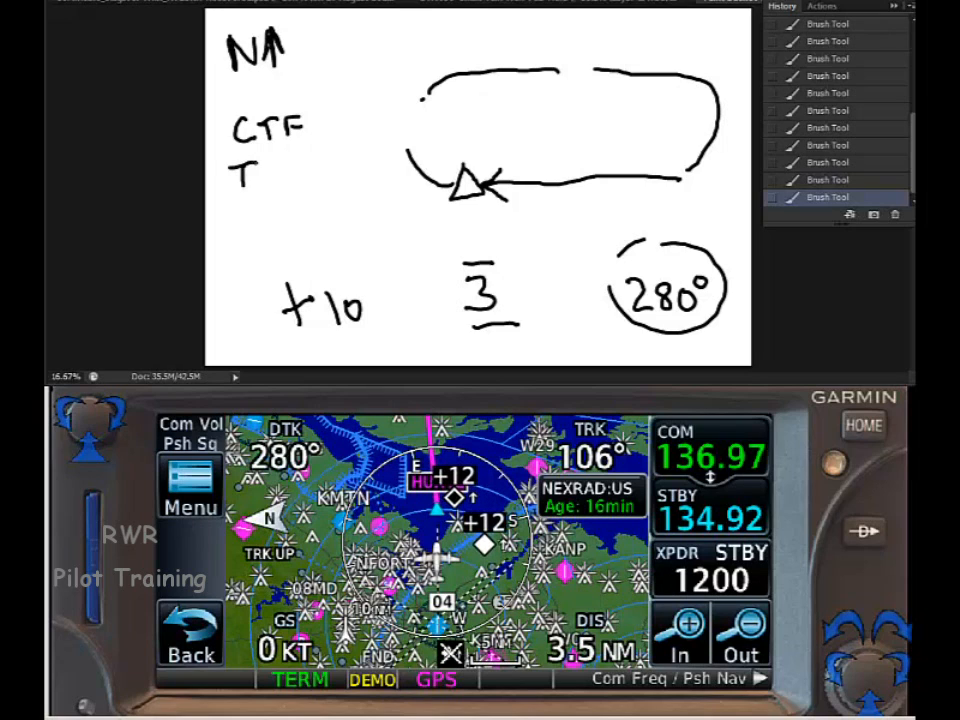
text(urn.)
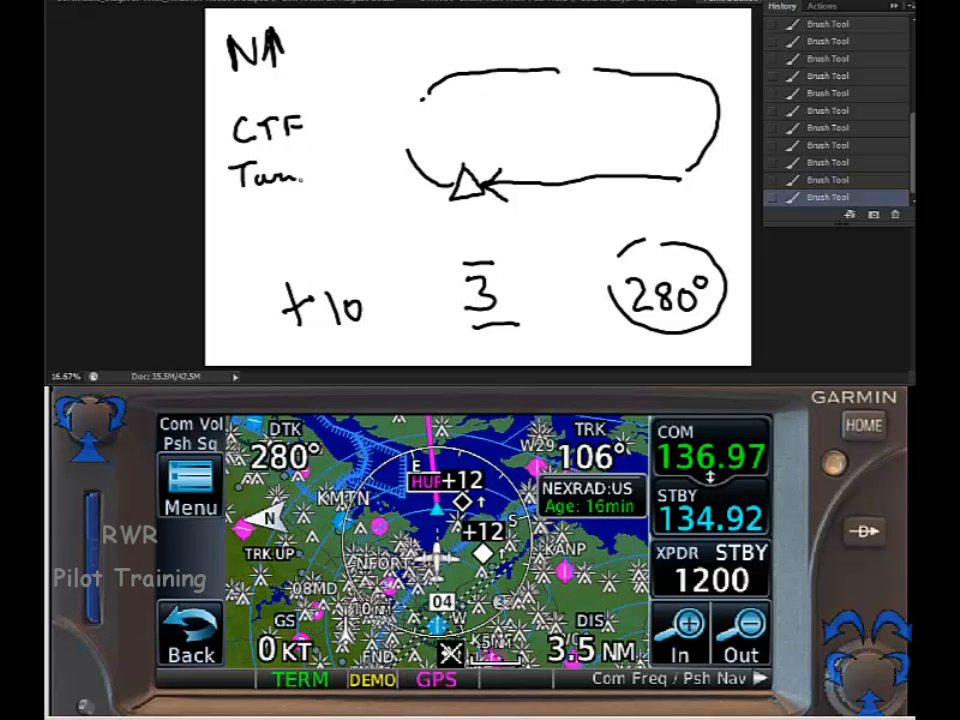
text(o/P)
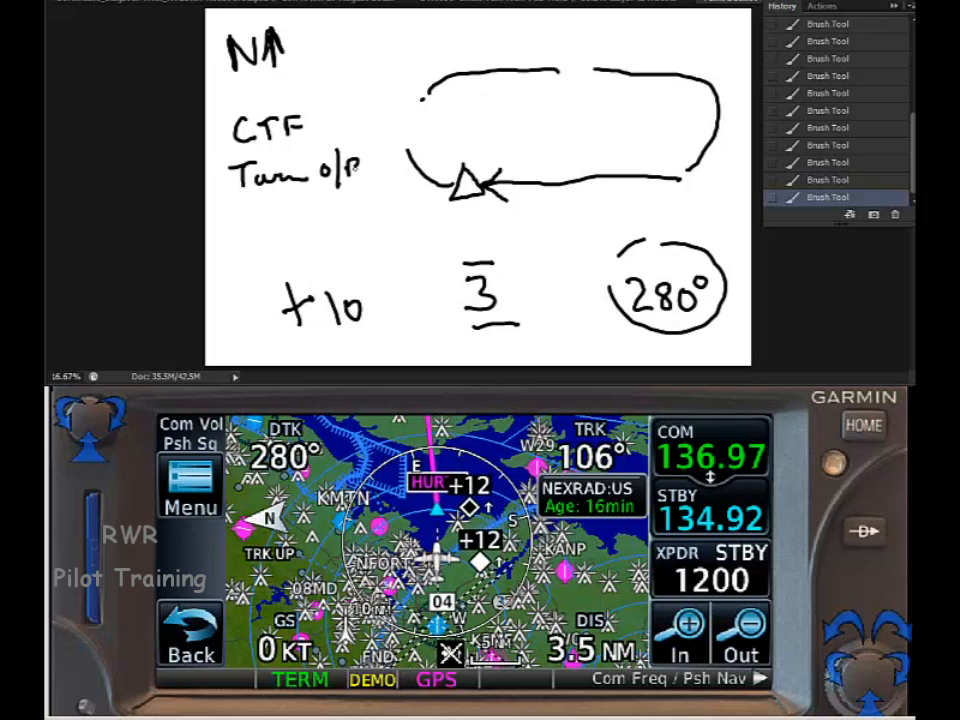
text(S.)
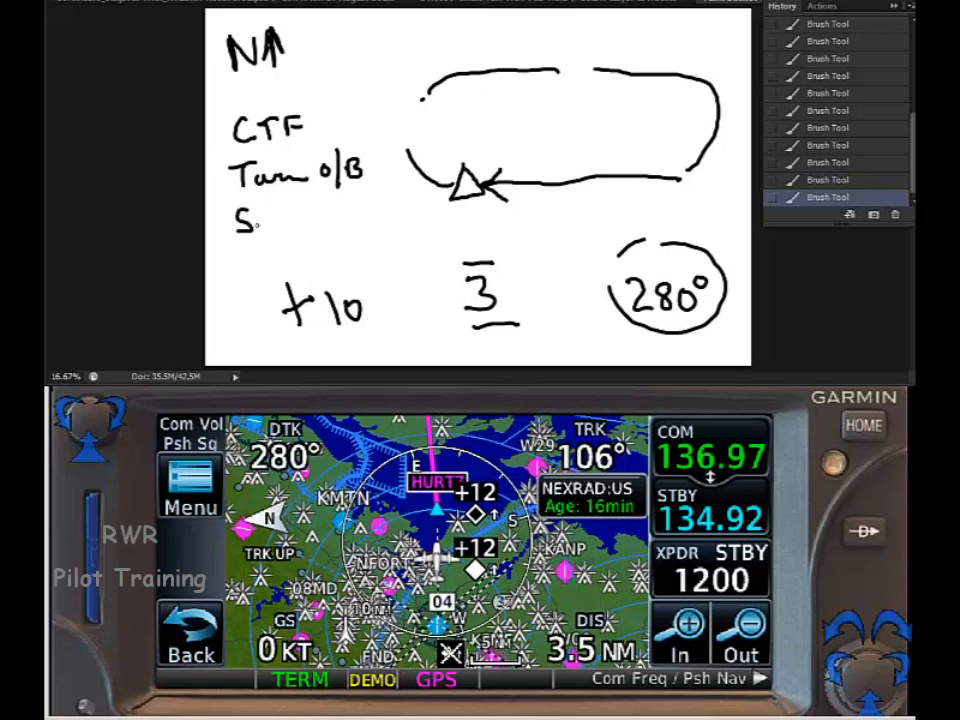